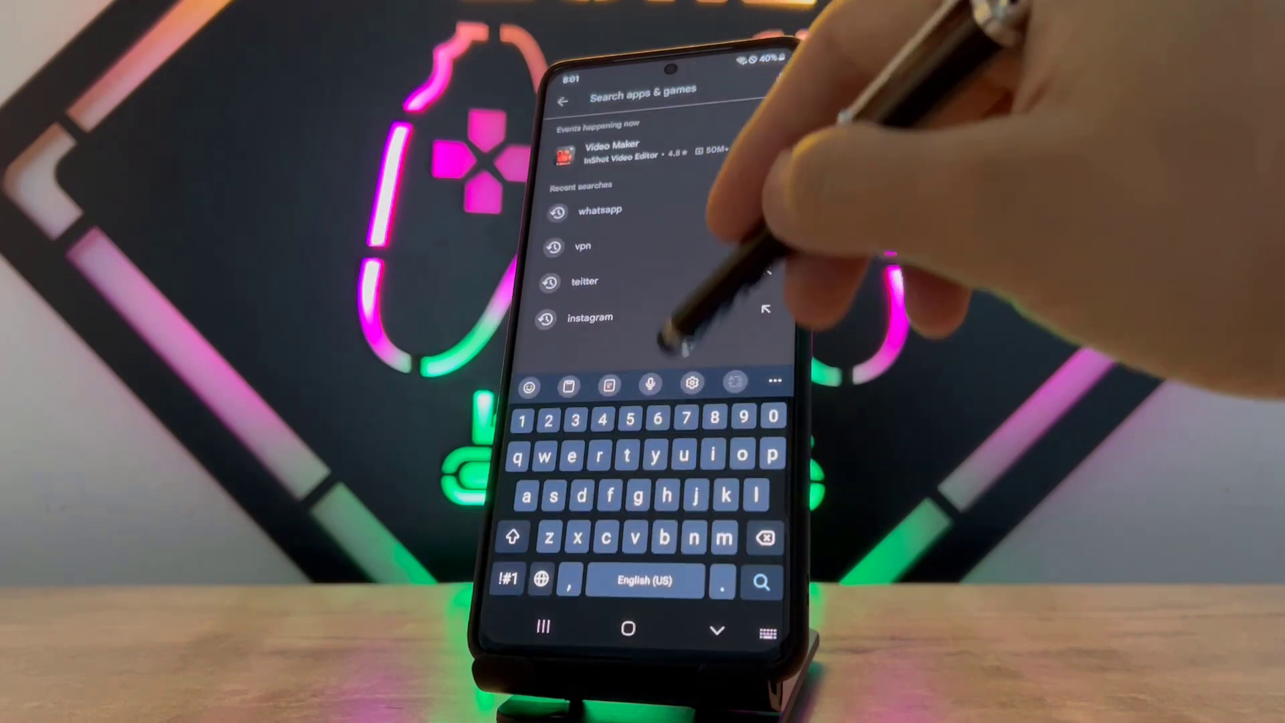
Search the store for 'whatsapp', confirm WhatsApp Messenger is installed, and show the account menu.
click(600, 211)
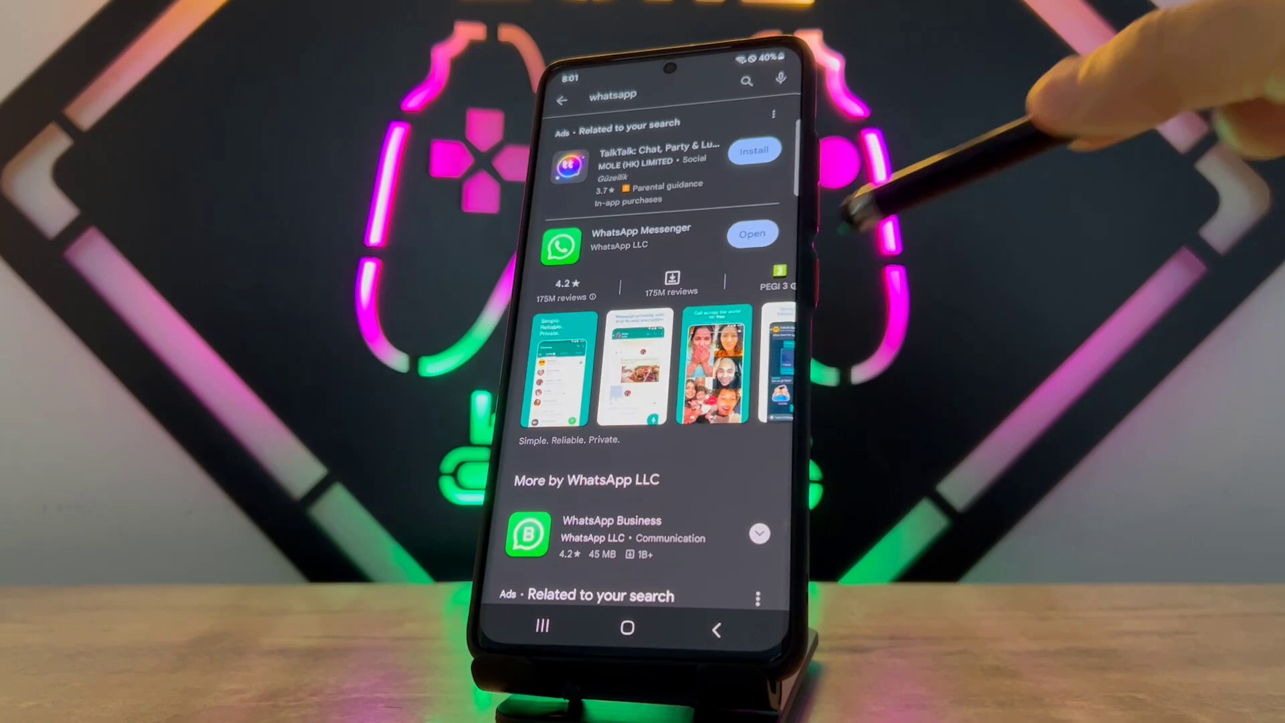
click(760, 81)
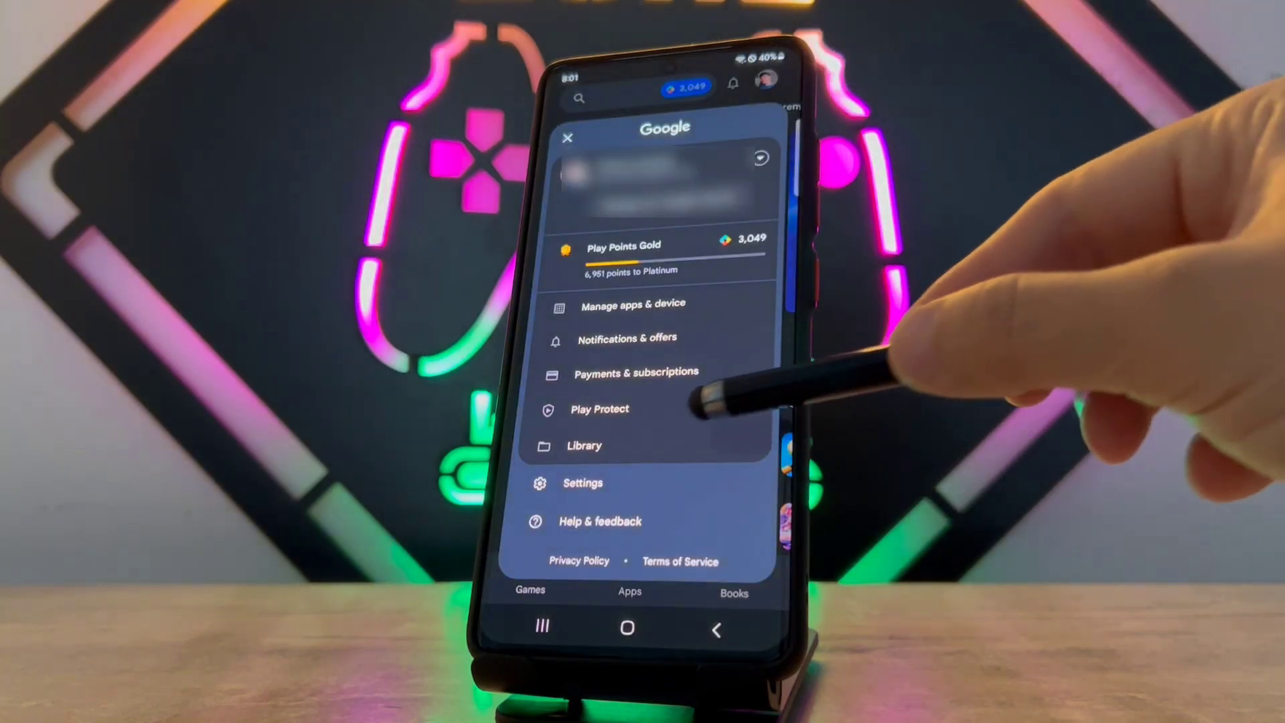
click(600, 410)
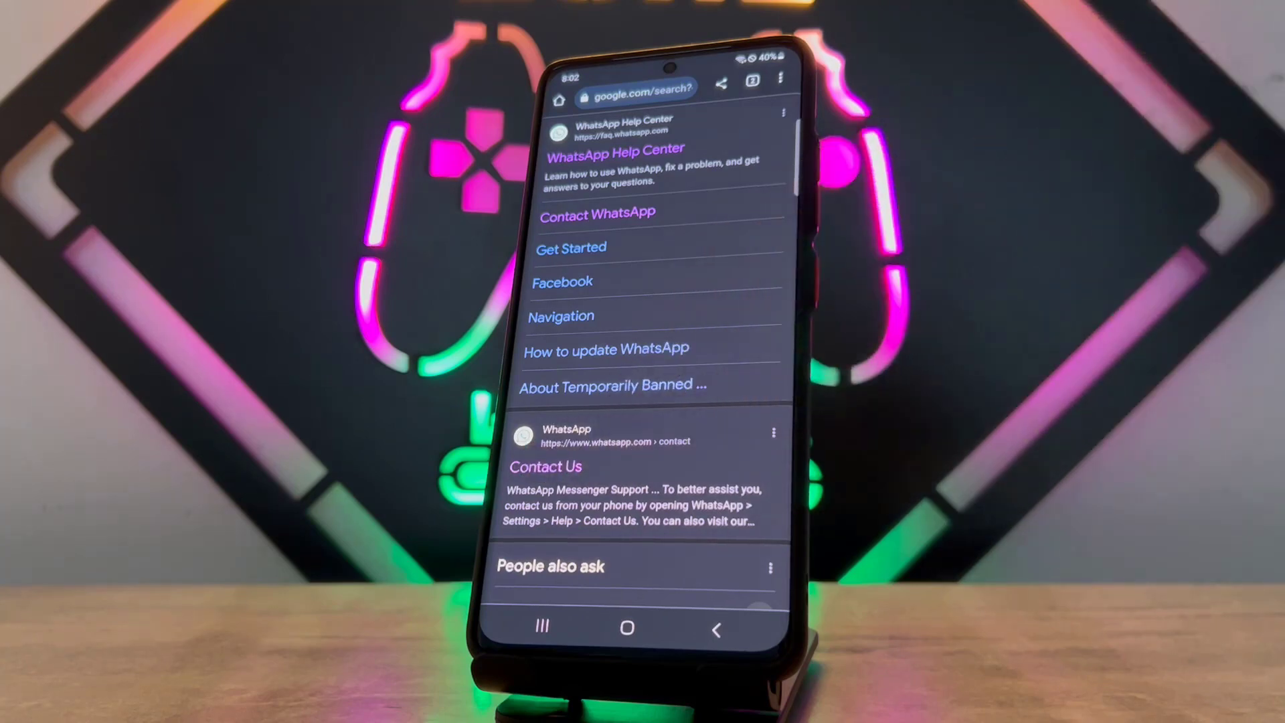
On the WhatsApp Contact Us form with Android selected, enter the message about needing the official WhatsApp to use the account.
click(545, 465)
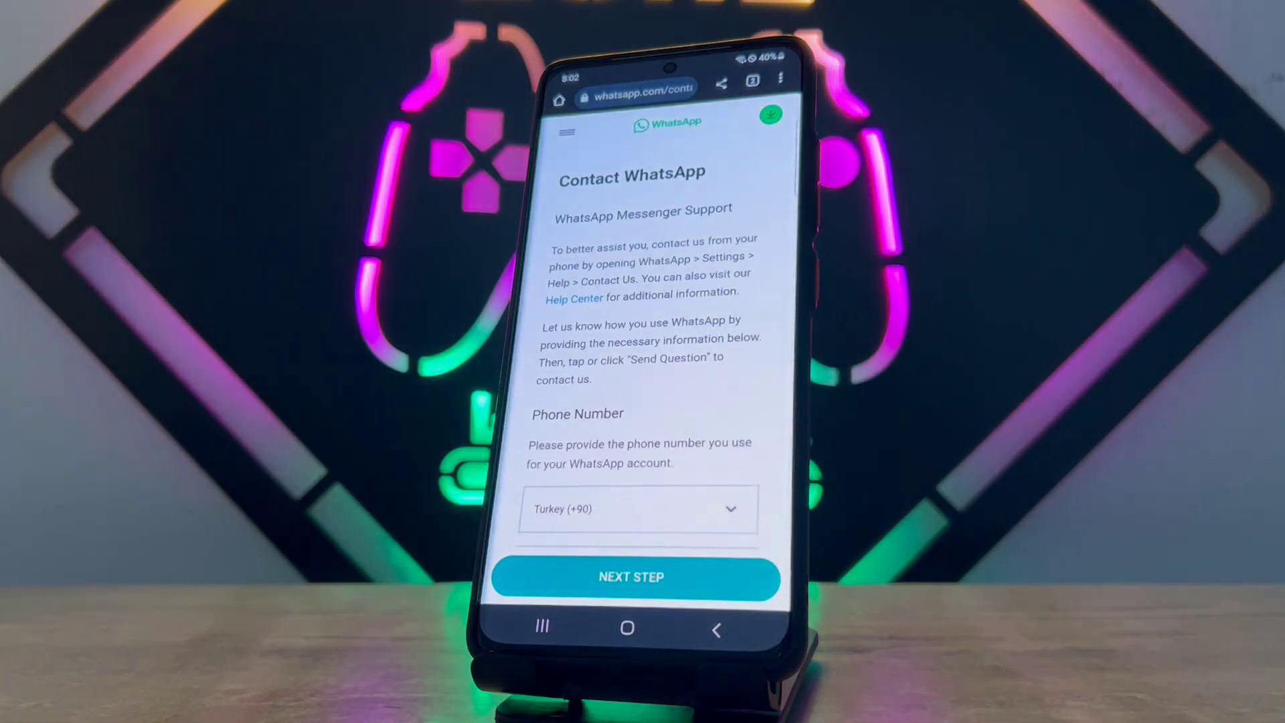
scroll(down, 3)
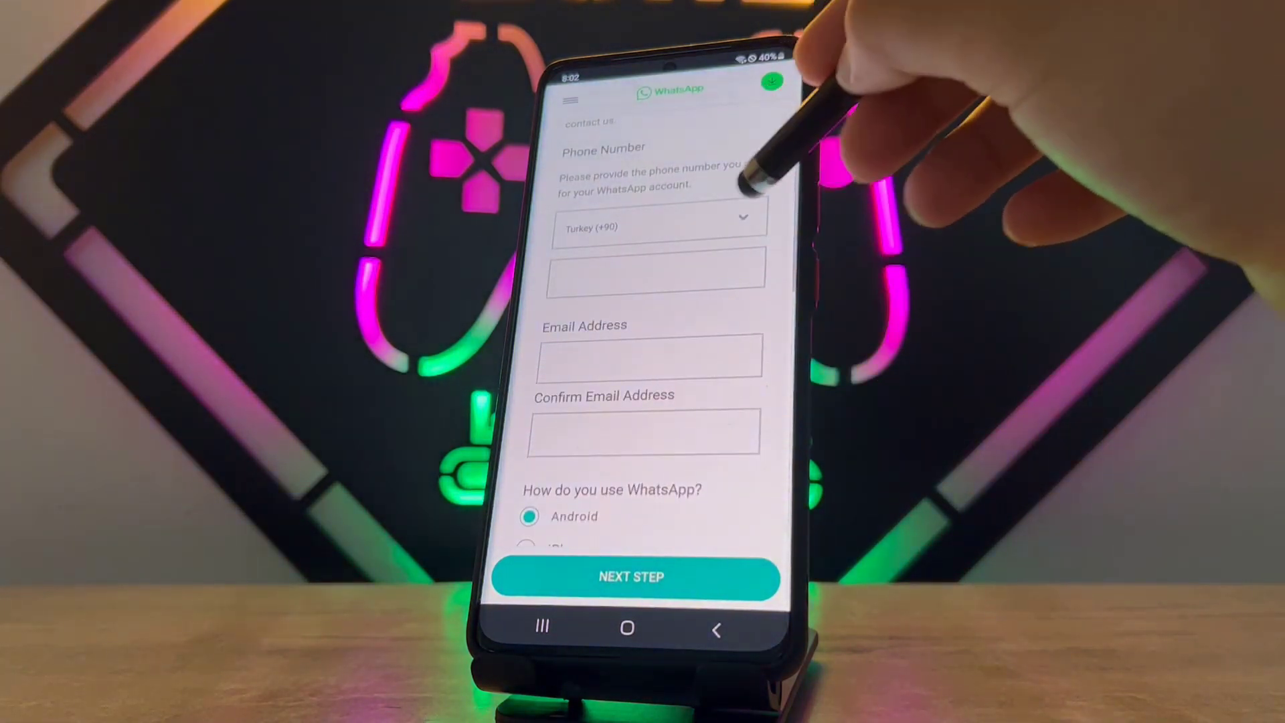
scroll(down, 3)
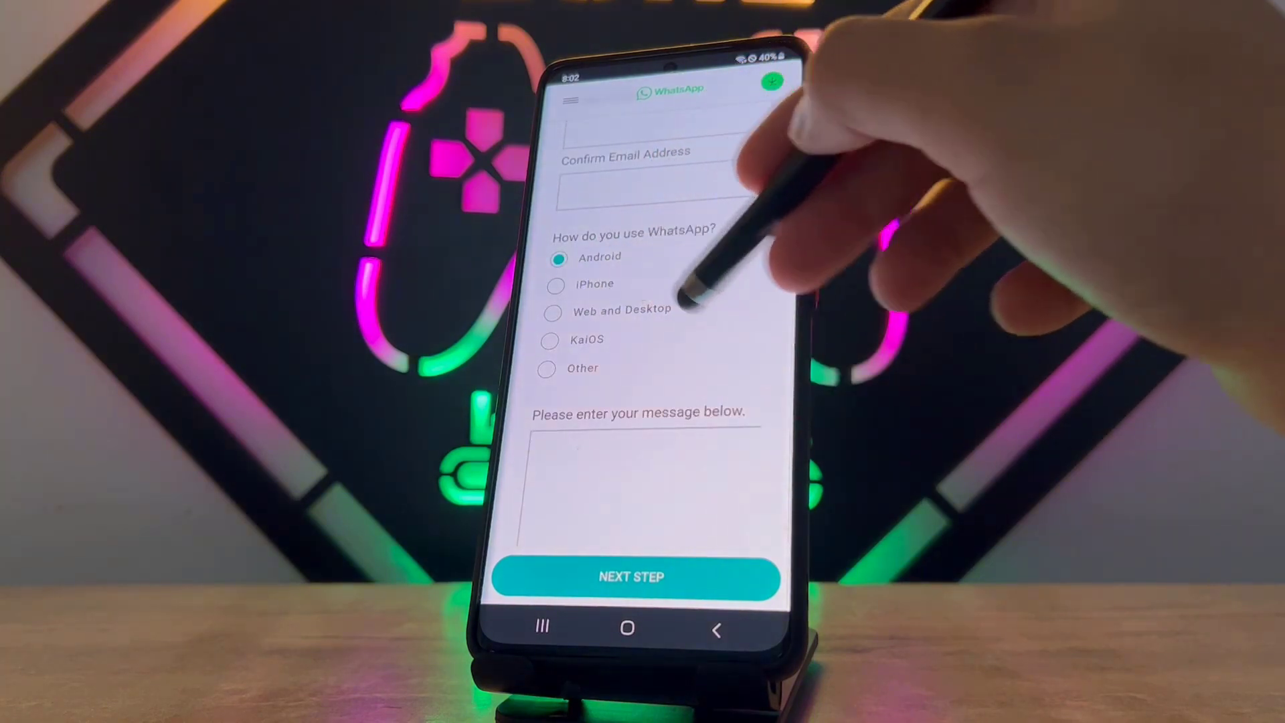
text(I recently received a message stating that I need the official Whatsapp to use my account. However I'm using the official version. can you please help and guide me to fix this issue)
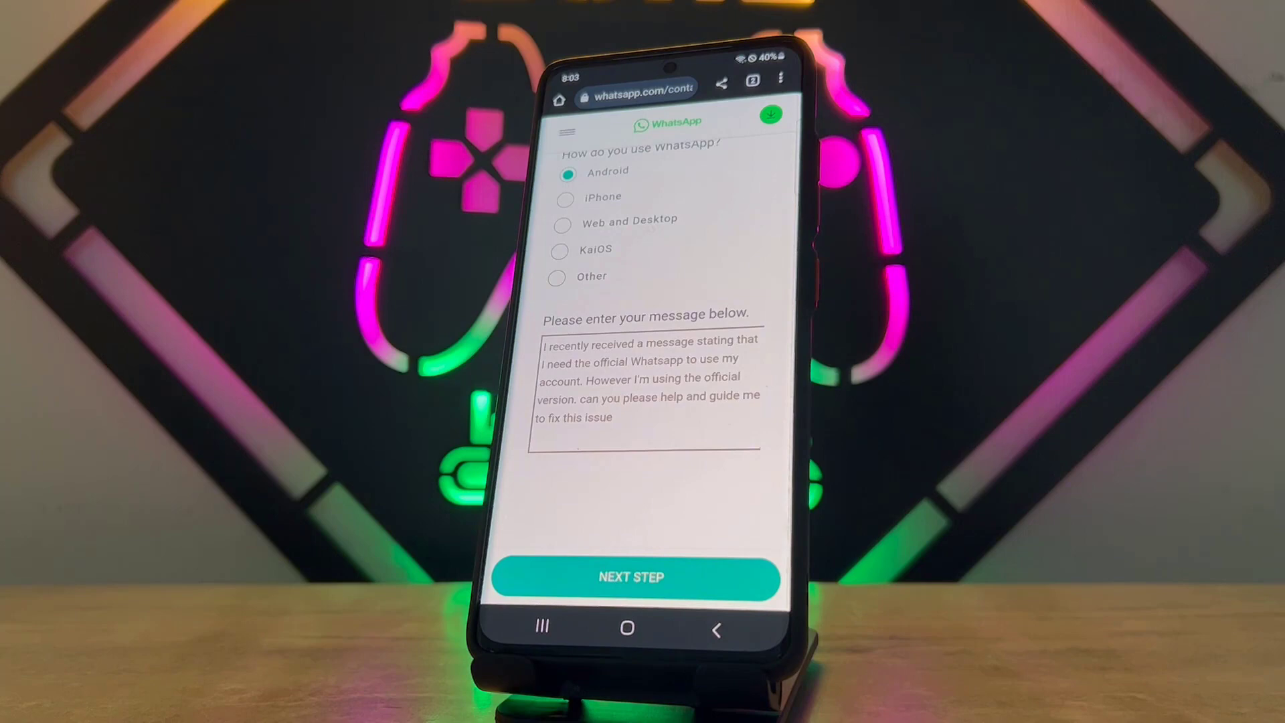